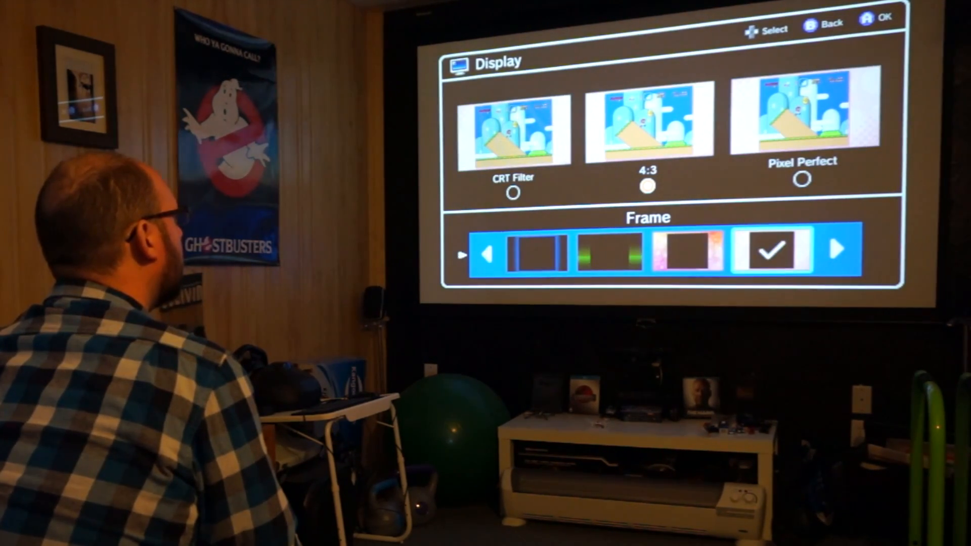
Leave Display settings for the Options page and move down to Screen Burn-In Reduction.
left_click(839, 254)
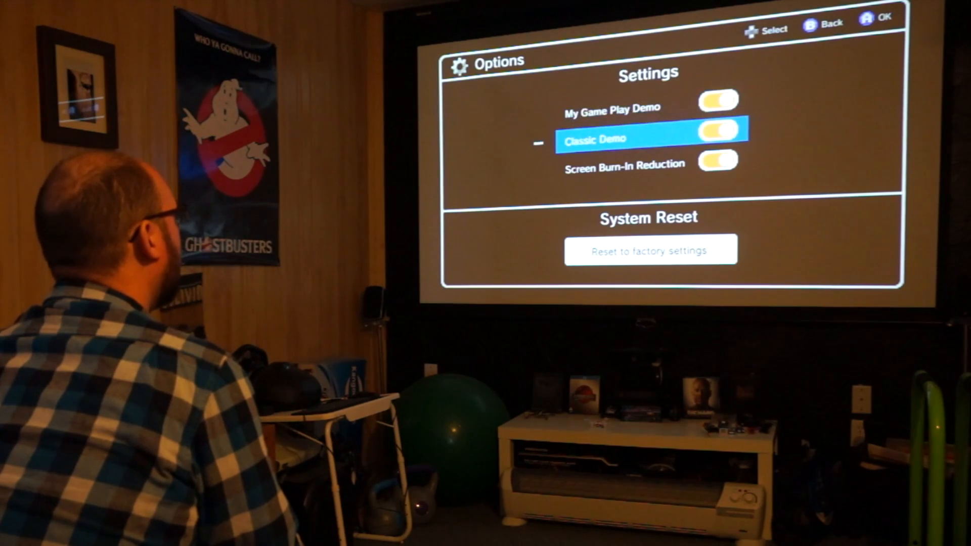
key("Down")
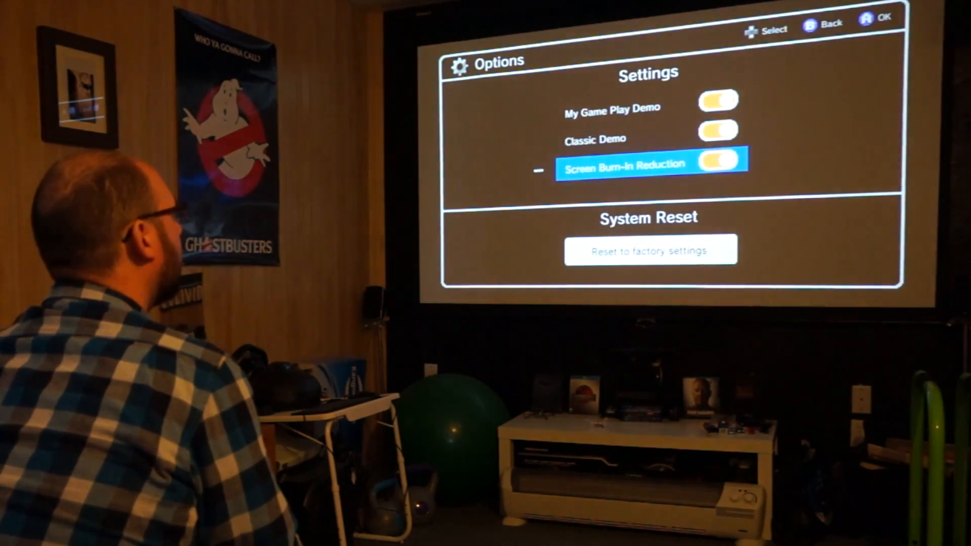